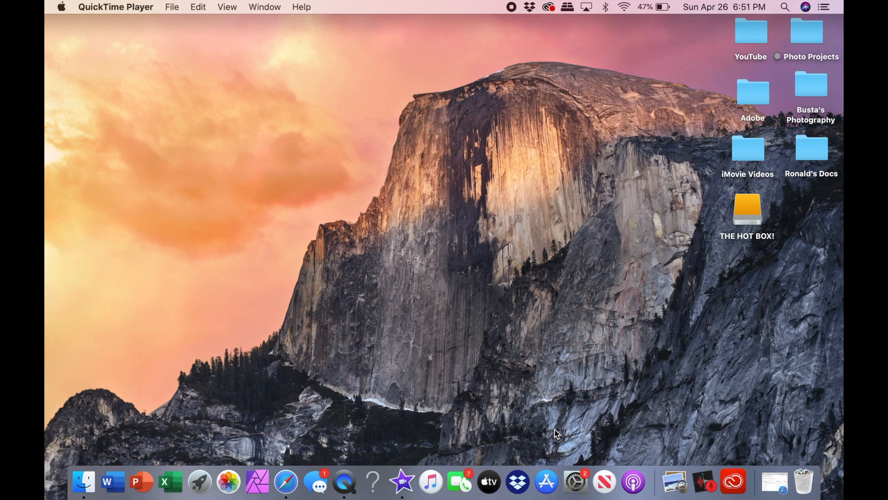
pyautogui.moveTo(401, 481)
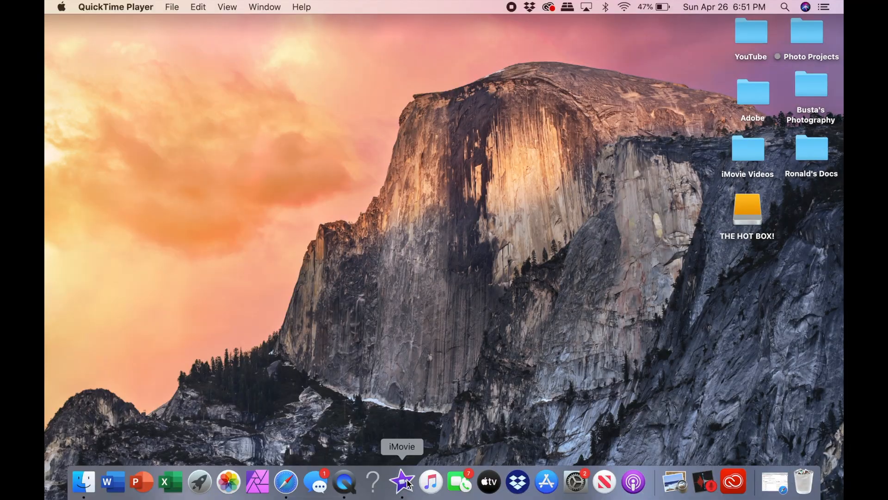
# - Open the My Movie project and preview the sign, bread and sandwich clips
pyautogui.click(401, 481)
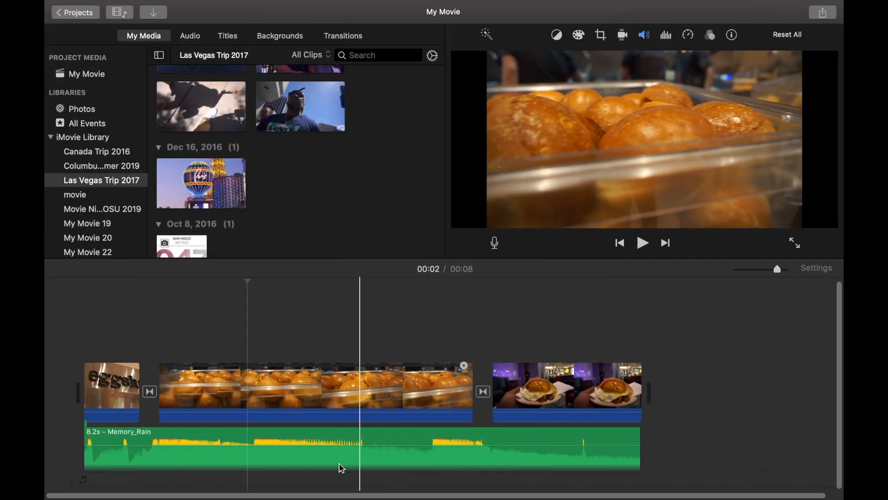
pyautogui.click(209, 350)
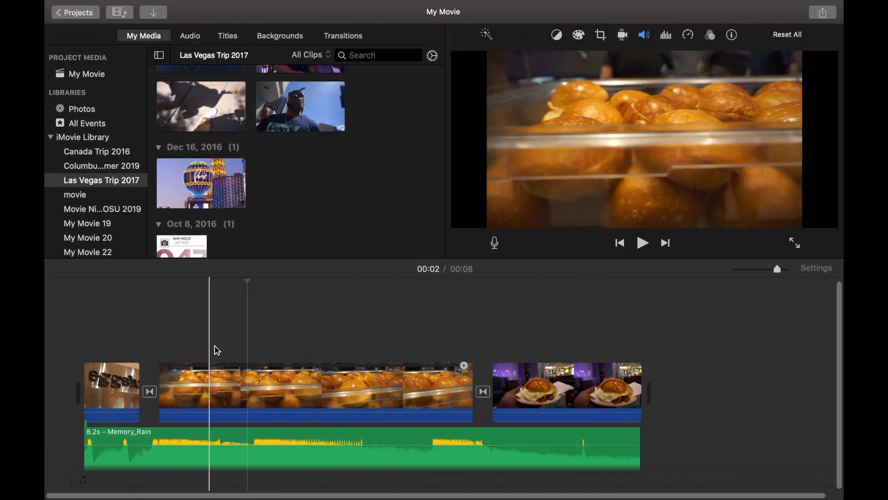
pyautogui.click(95, 391)
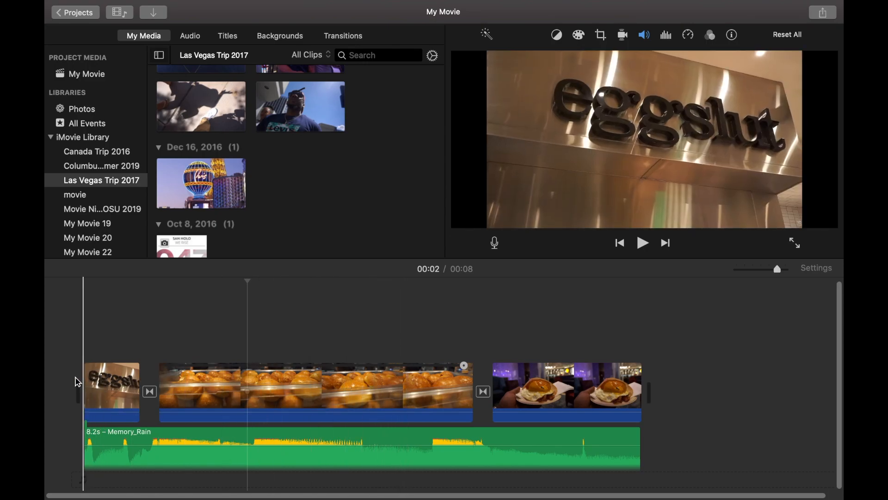
pyautogui.click(643, 243)
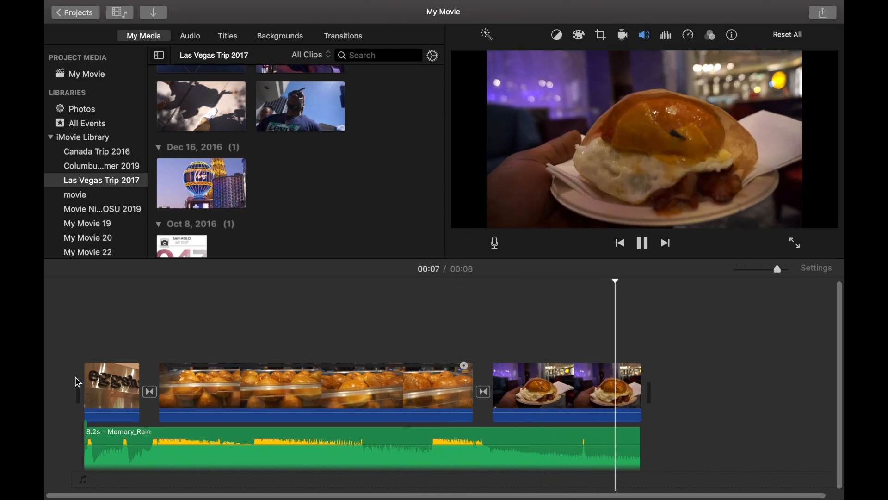
pyautogui.click(642, 242)
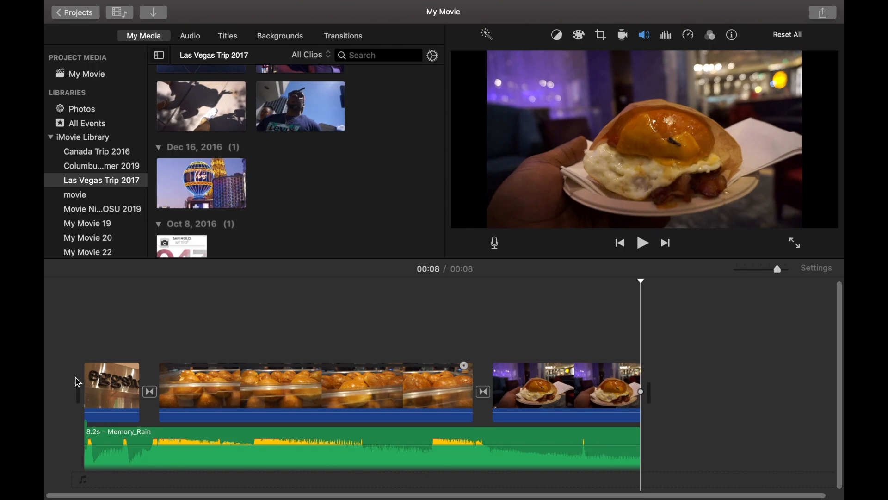
pyautogui.click(202, 320)
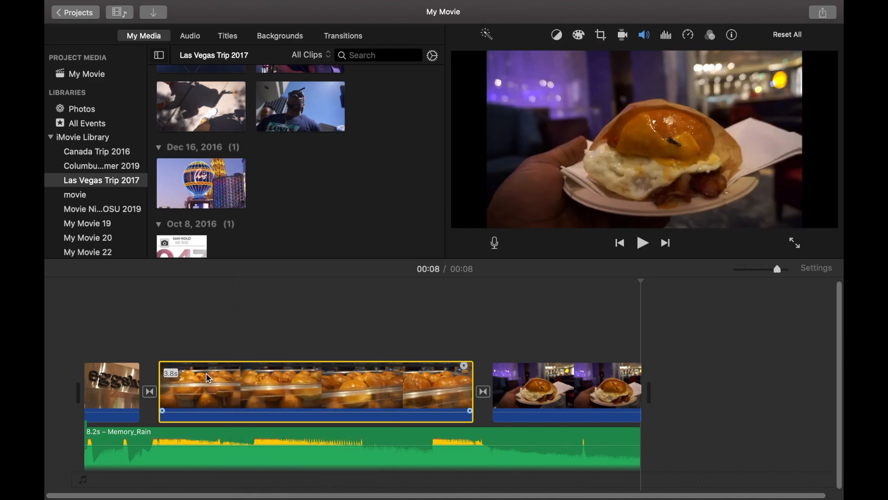
# - Split the bread clip at a playhead point partway into it
pyautogui.click(339, 280)
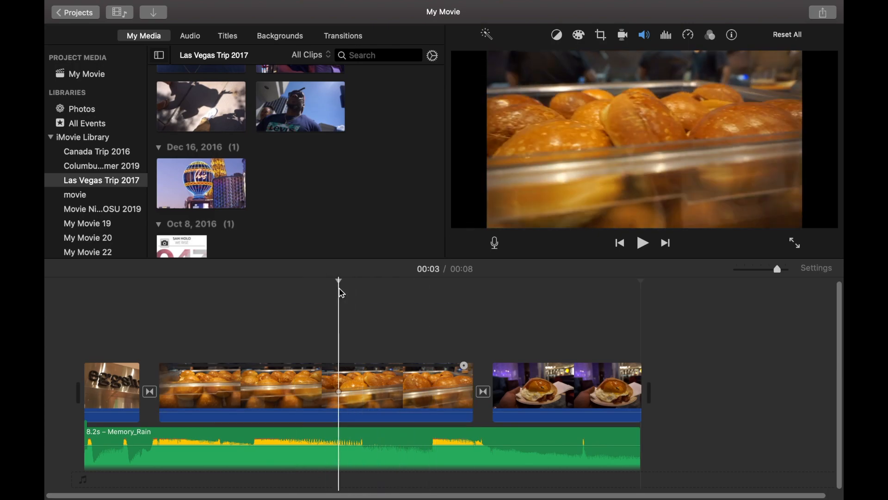
pyautogui.click(244, 388)
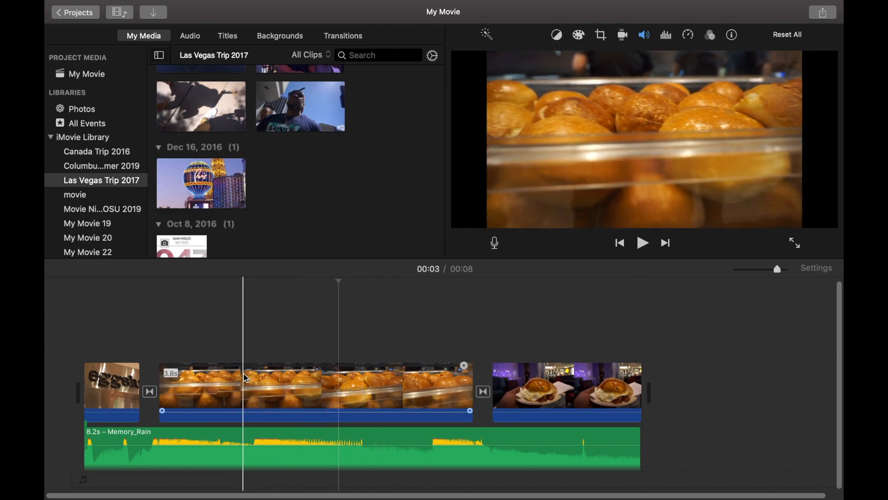
pyautogui.rightClick(243, 378)
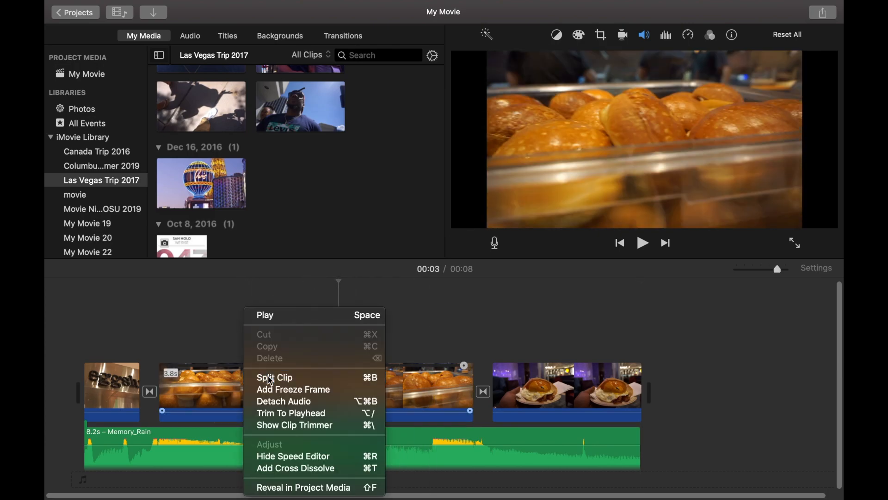
pyautogui.click(275, 377)
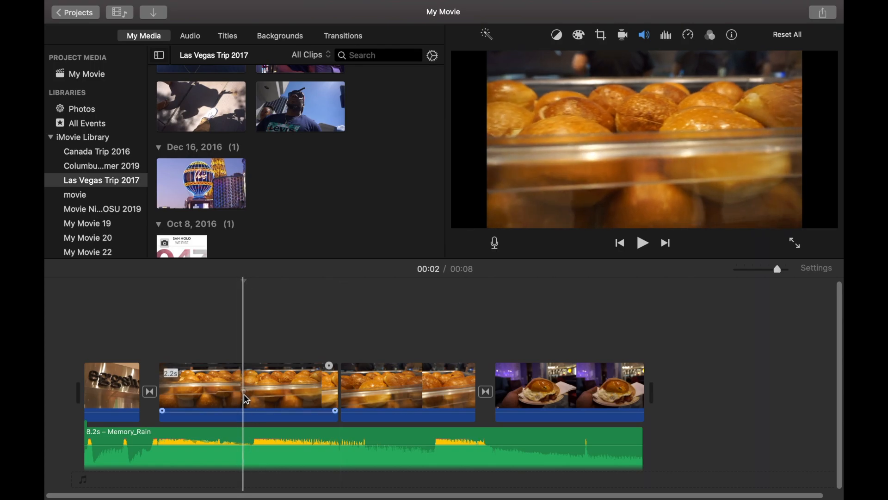
# - Split the first bread piece again at a second playhead point
pyautogui.click(686, 35)
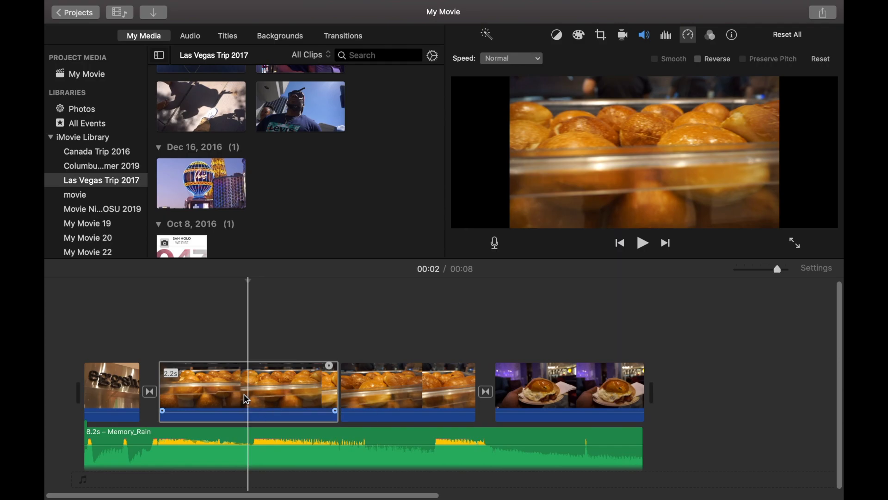
pyautogui.rightClick(247, 396)
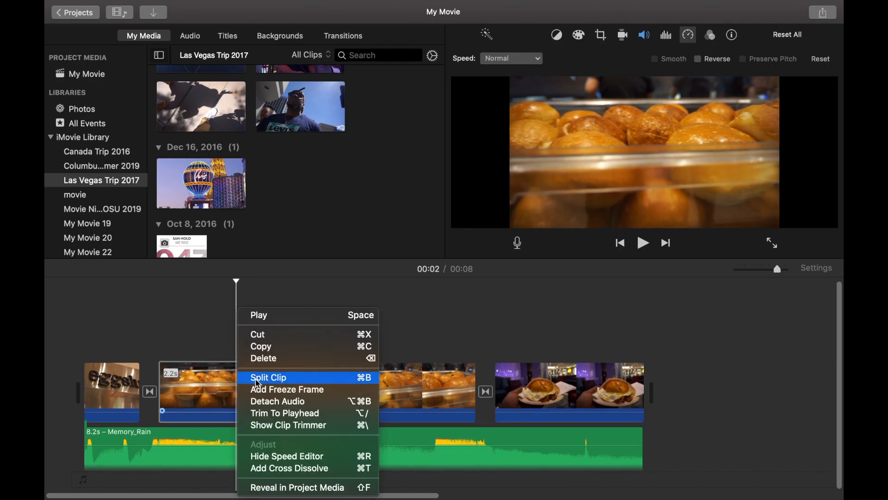
pyautogui.click(268, 377)
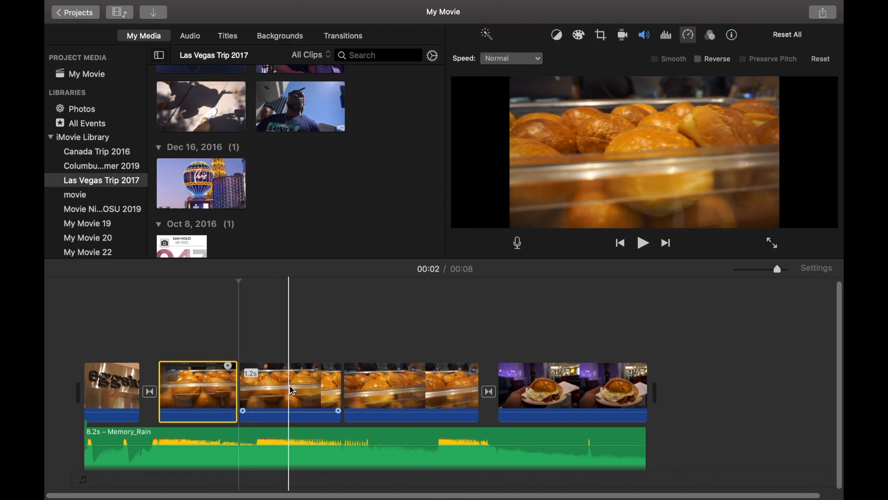
# - Set the short middle bread piece's speed to Slow at 10%
pyautogui.click(290, 391)
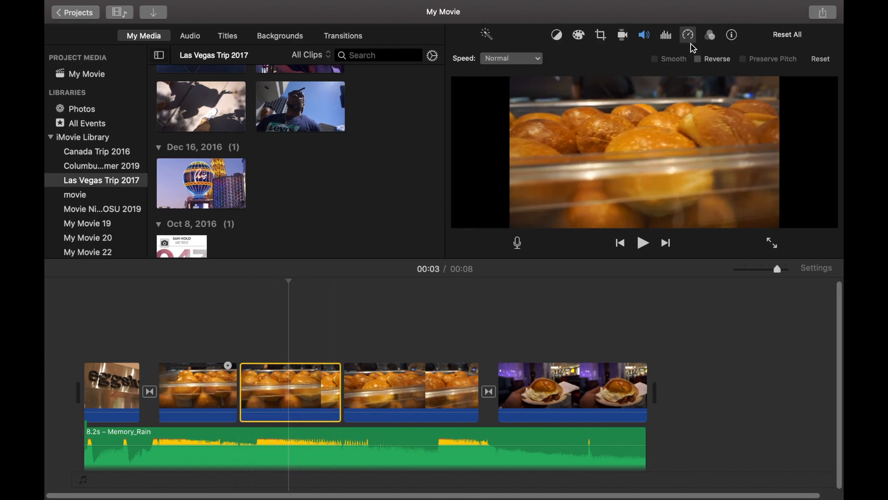
pyautogui.moveTo(689, 35)
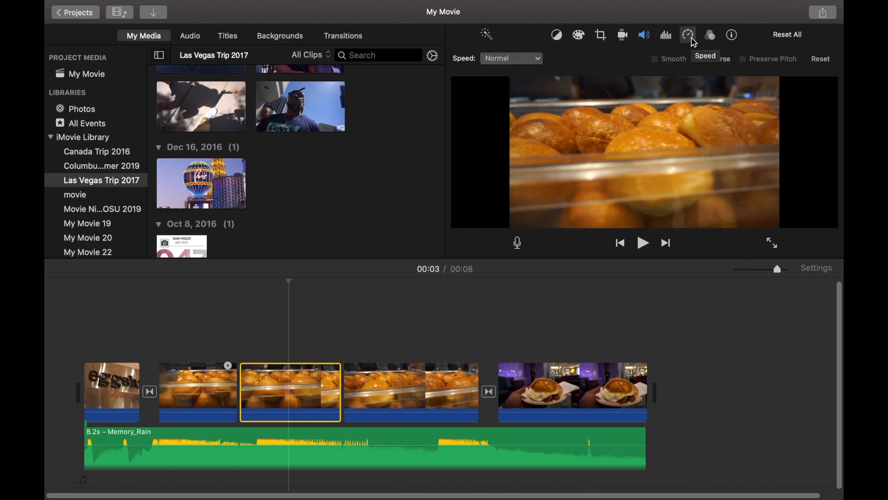
pyautogui.click(510, 58)
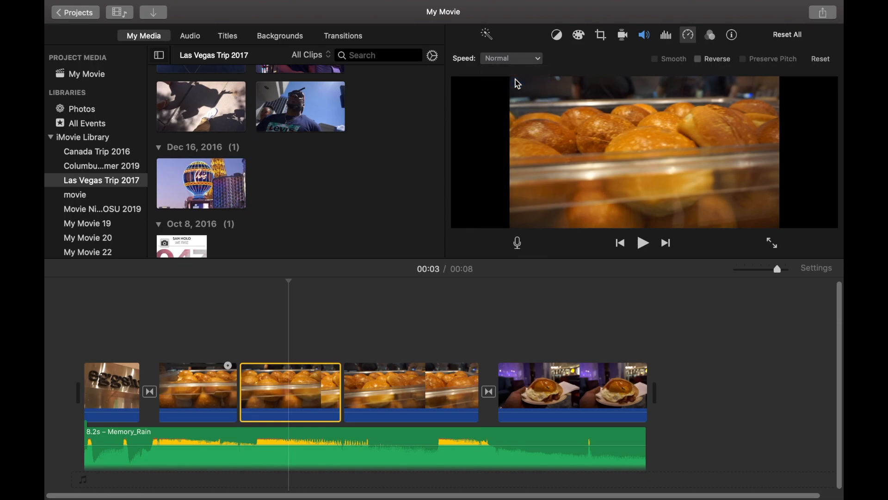
pyautogui.click(510, 58)
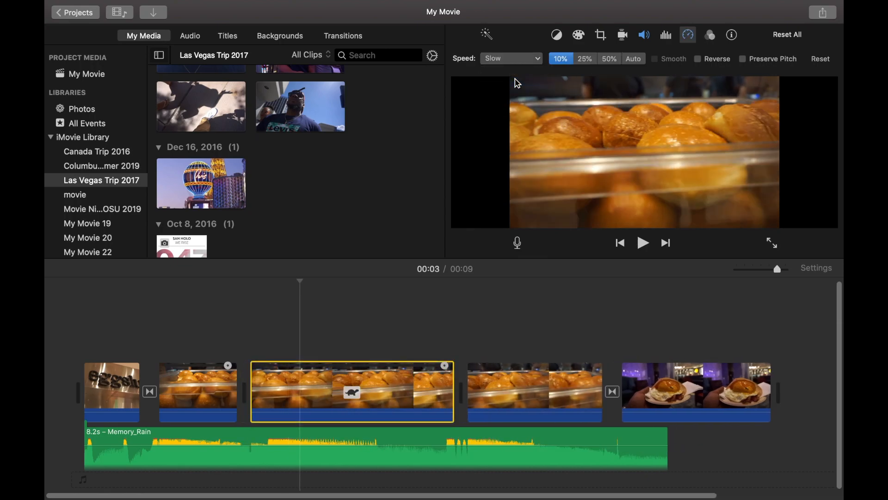
pyautogui.moveTo(211, 285)
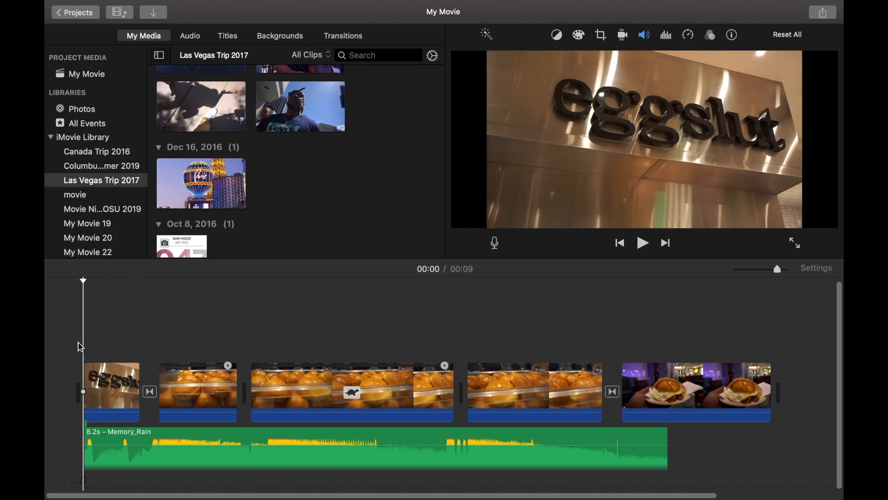
pyautogui.click(643, 243)
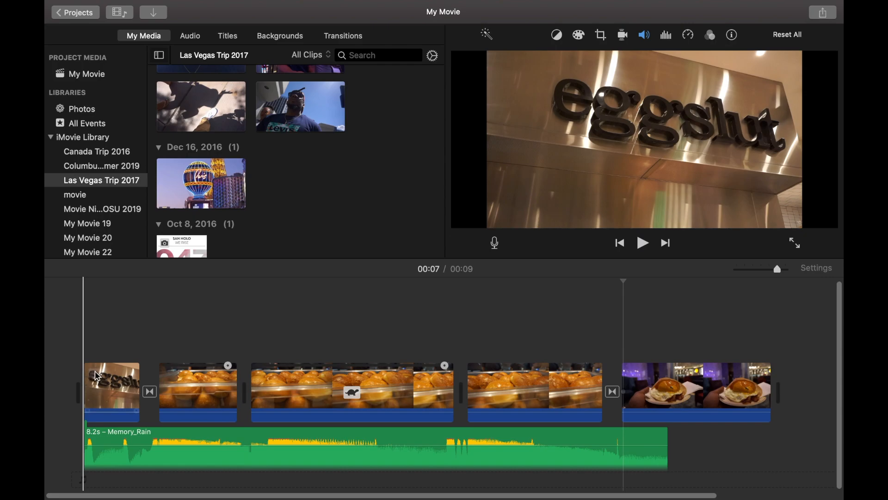
pyautogui.click(305, 391)
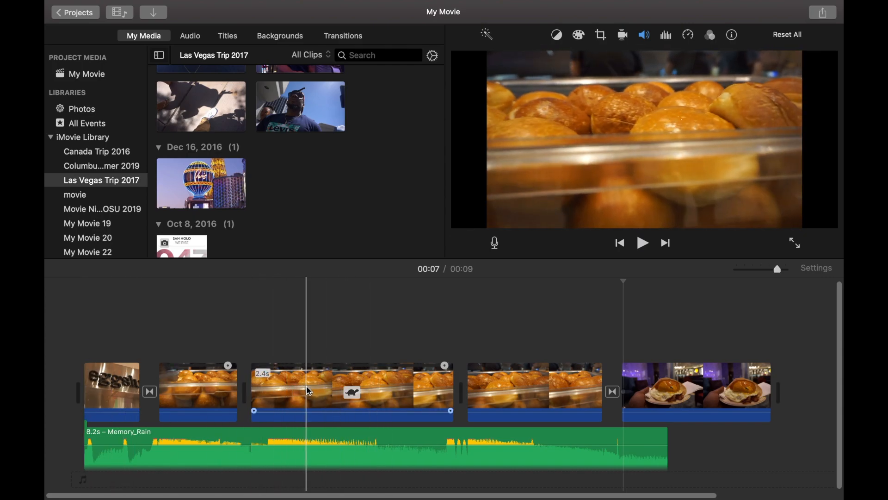
pyautogui.click(351, 391)
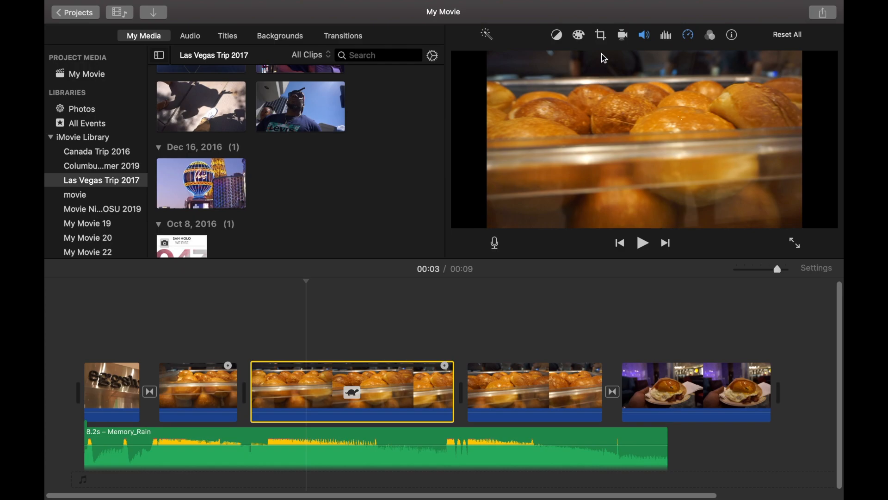
# - Apply a Ken Burns crop zooming into the buns on the slow-motion bread piece
pyautogui.click(600, 34)
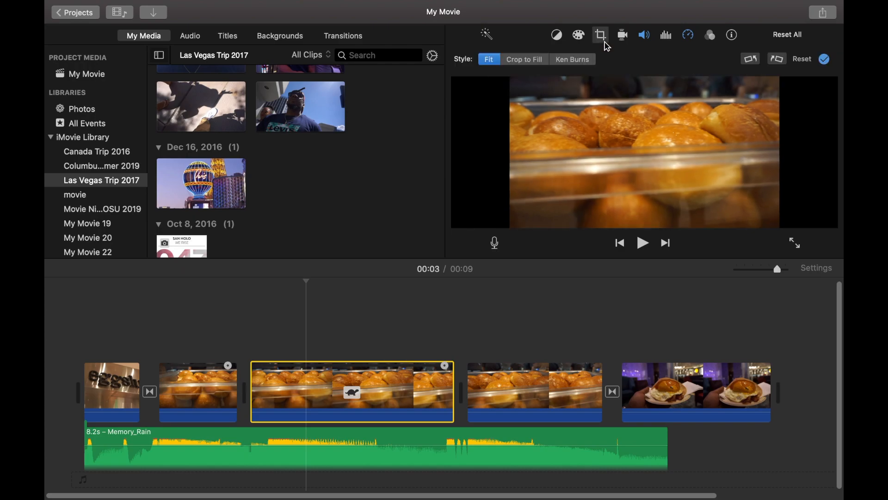
pyautogui.click(572, 59)
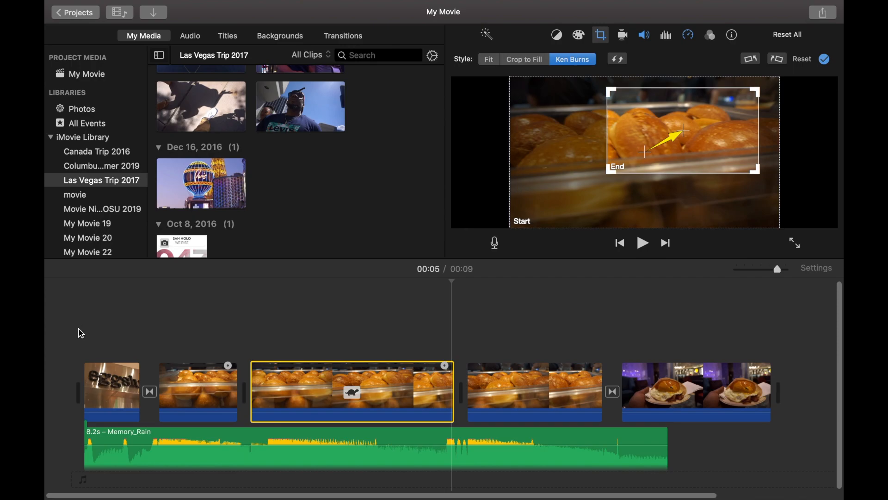
pyautogui.click(642, 243)
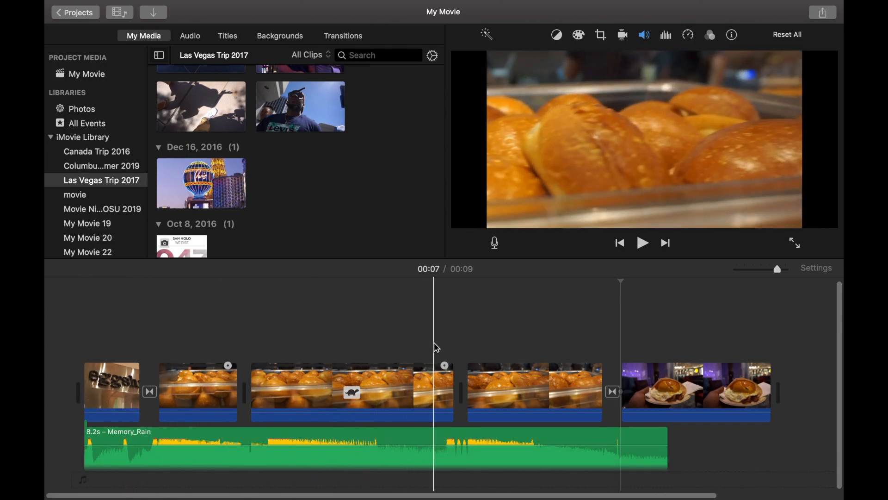
pyautogui.click(534, 391)
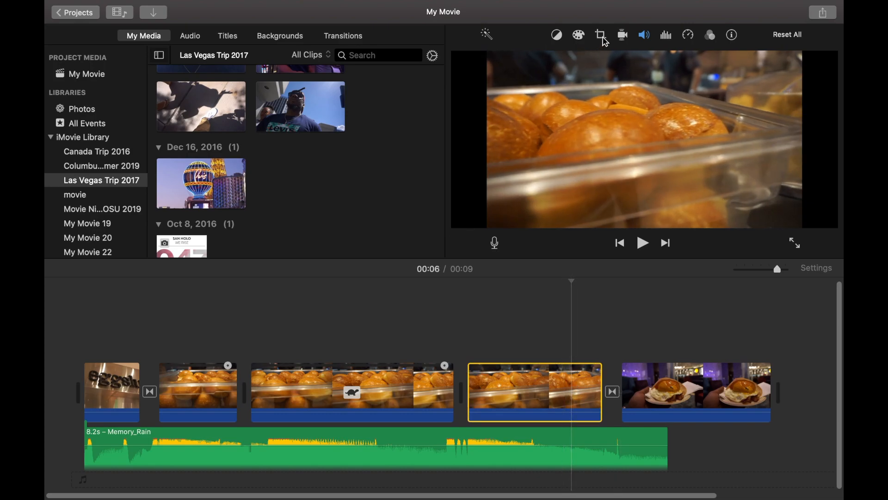
# - Add a Ken Burns move with swapped start and end framing to the last bread piece
pyautogui.click(600, 35)
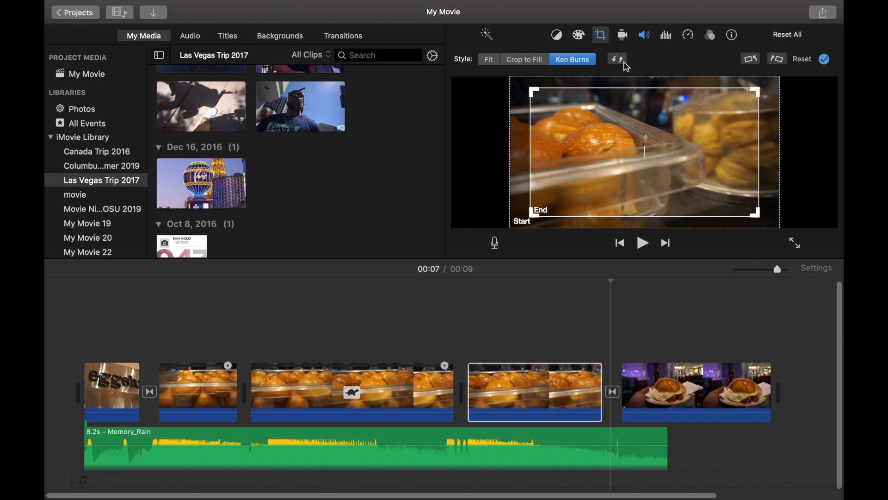
pyautogui.click(617, 58)
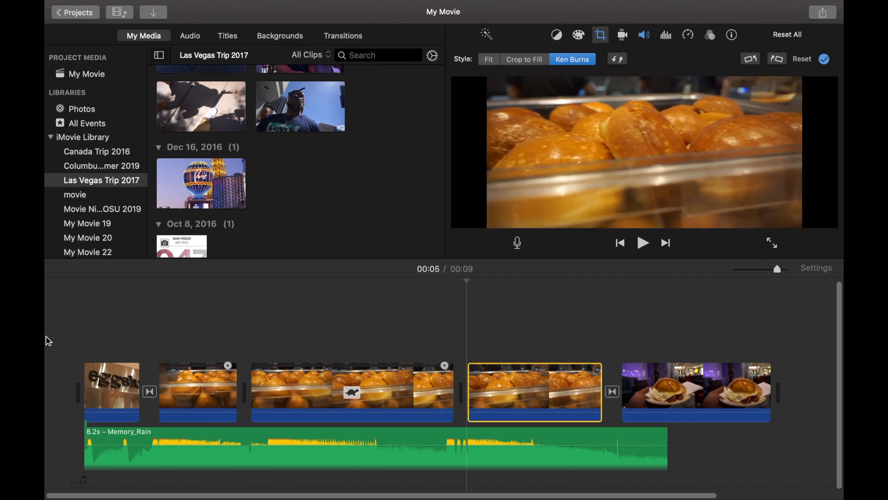
pyautogui.click(643, 243)
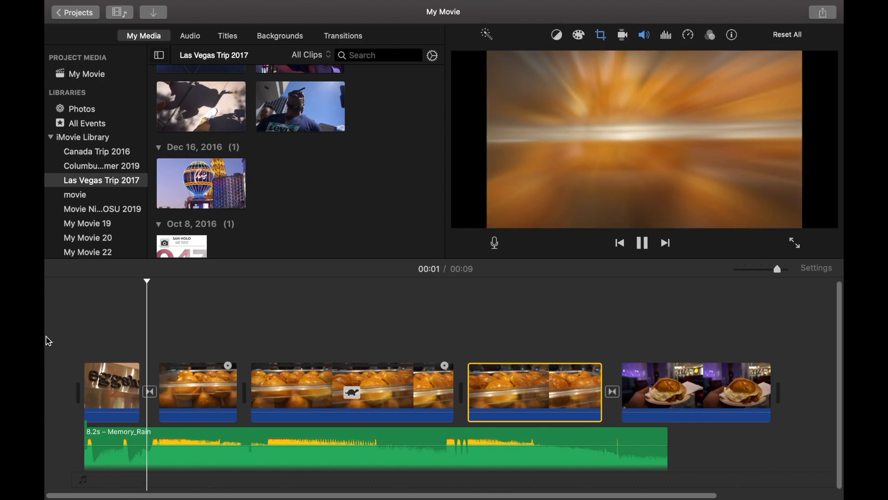